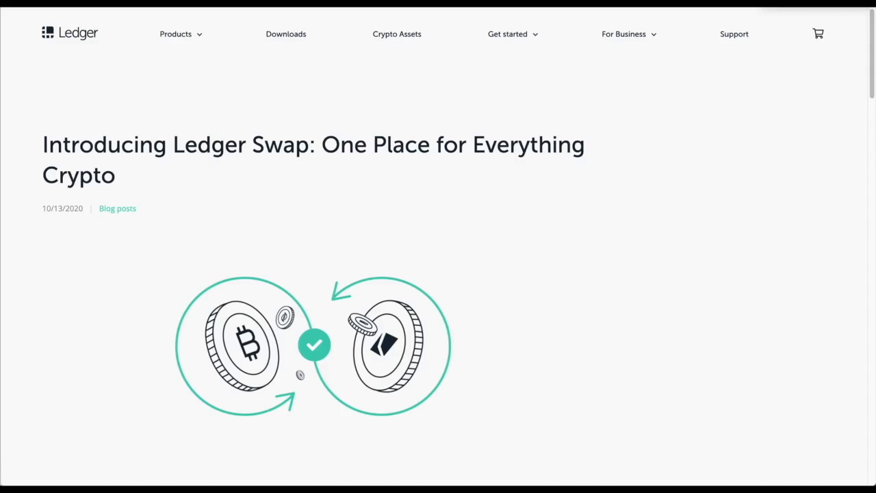
pyautogui.moveTo(550, 152)
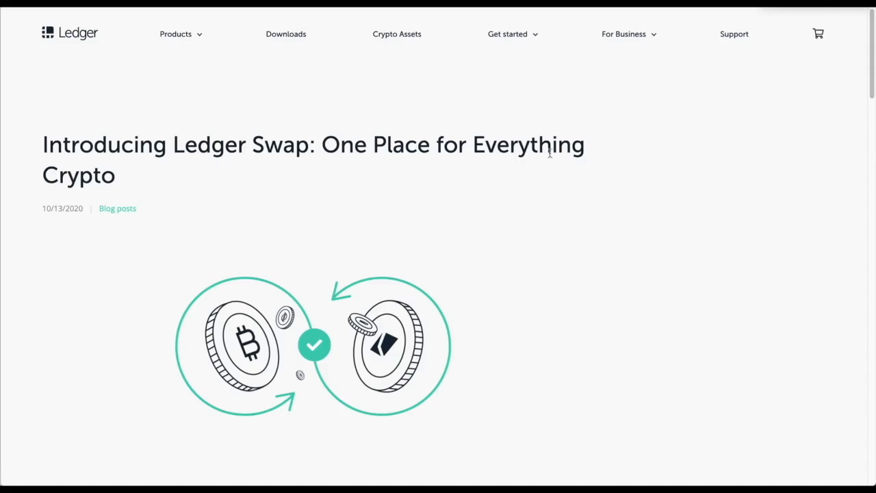
# Step: Unlock Ledger Live with the password to show the portfolio total balance and allocation
pyautogui.scroll(-3)
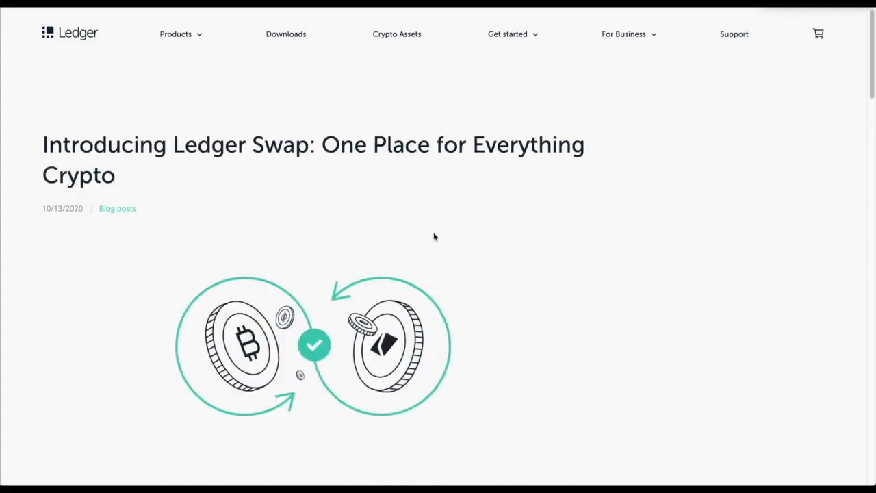
pyautogui.moveTo(560, 255)
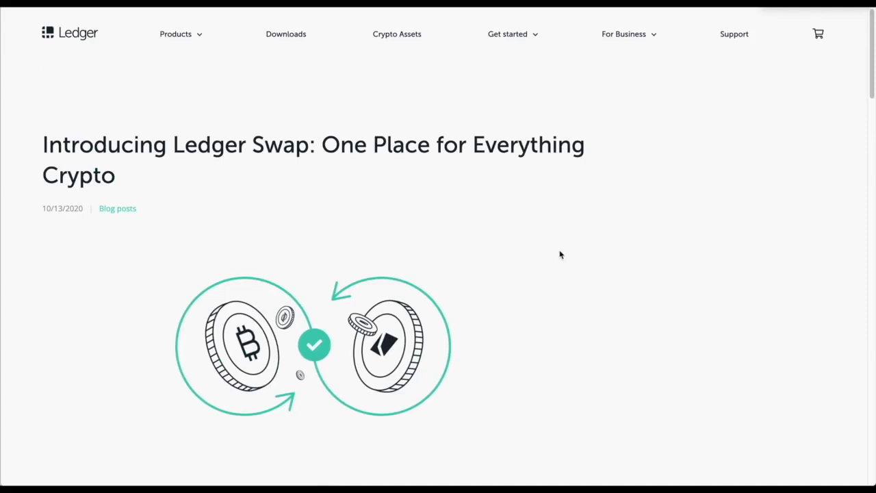
pyautogui.scroll(-3)
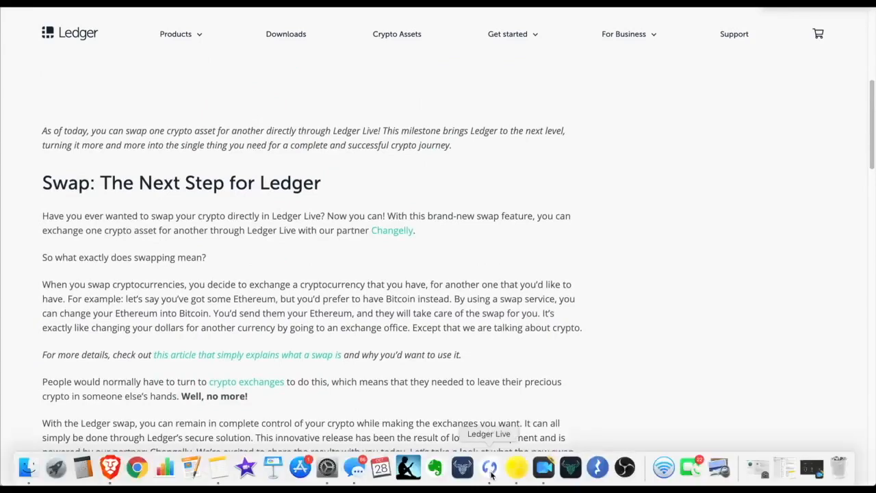
pyautogui.click(488, 467)
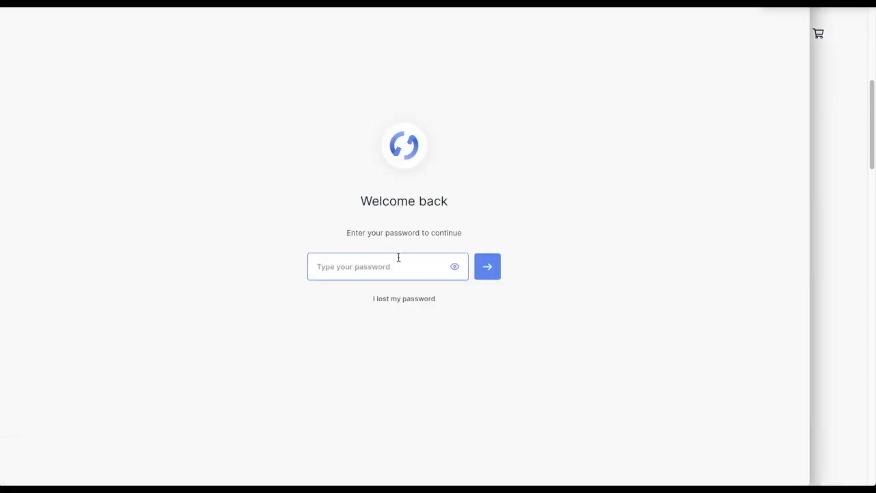
pyautogui.write('••••')
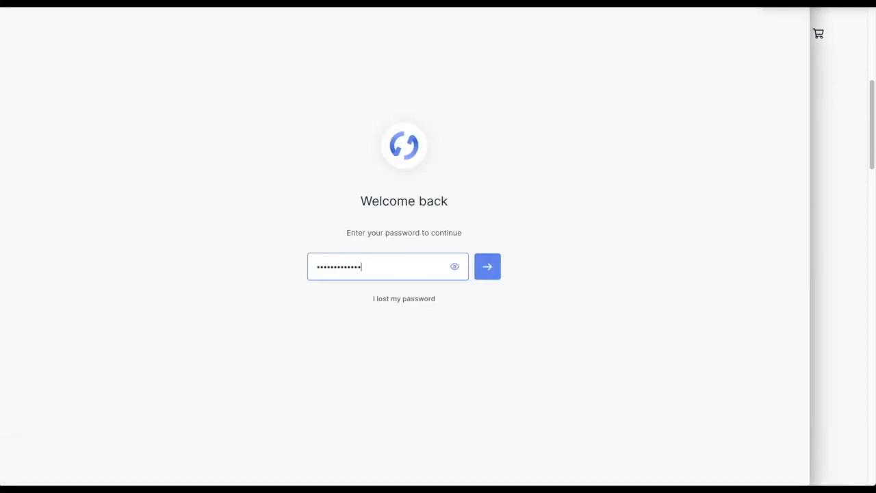
pyautogui.click(486, 266)
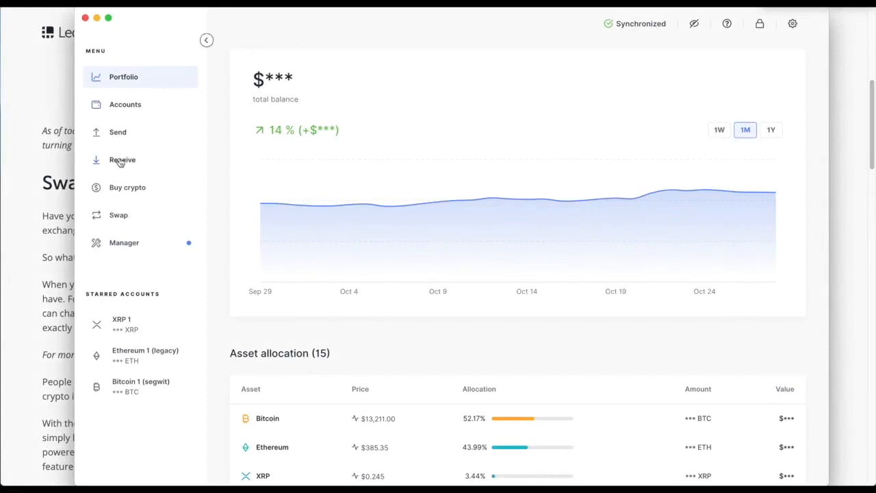
pyautogui.moveTo(118, 215)
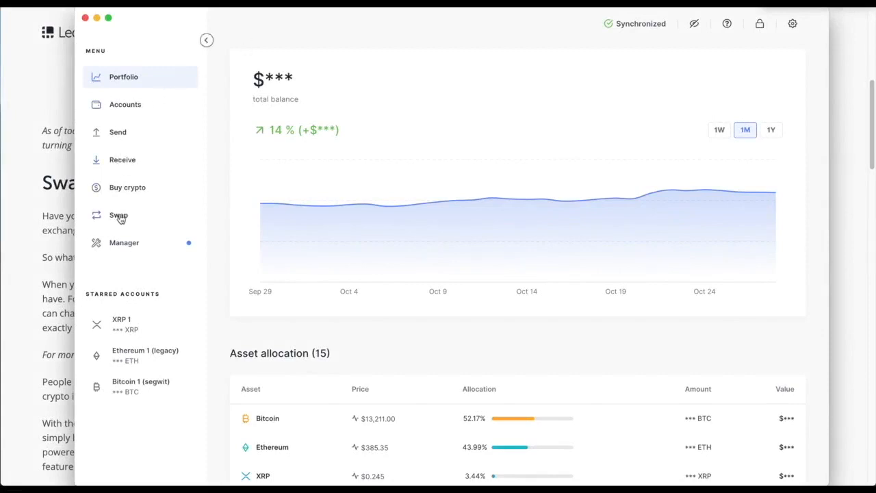
pyautogui.moveTo(538, 44)
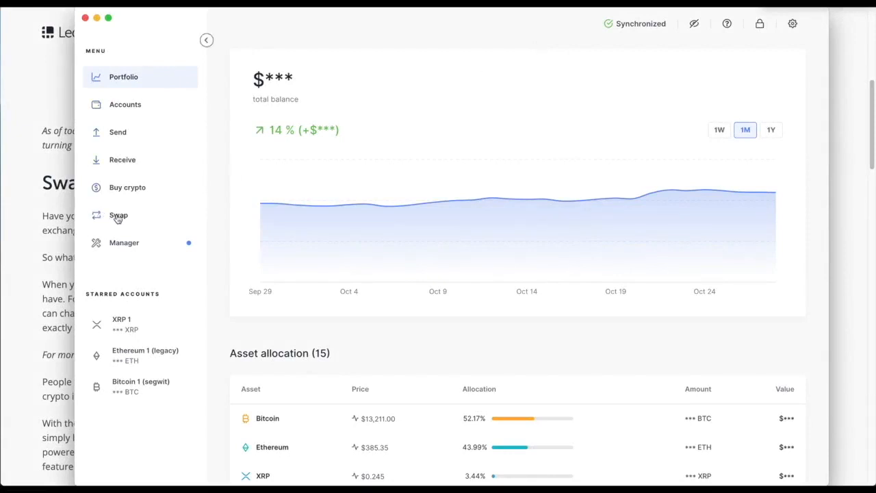
# Step: Open Swap, accept sharing location data with providers, and continue past the welcome screen
pyautogui.click(118, 215)
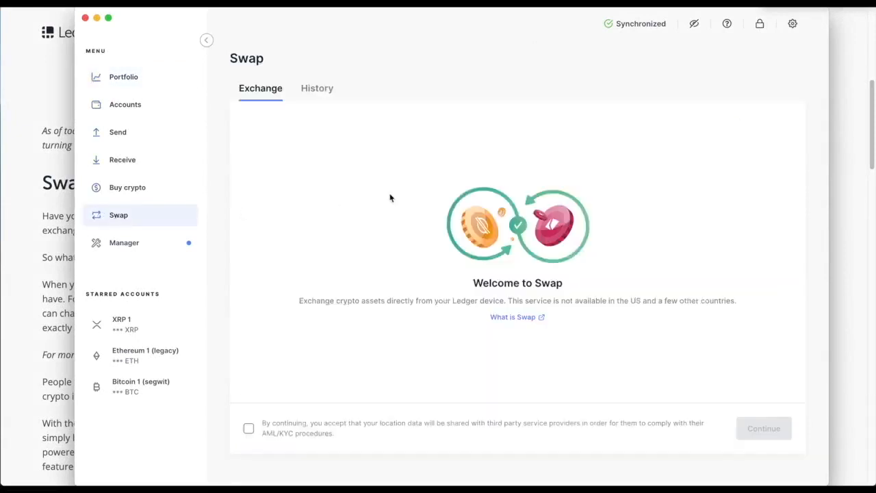
pyautogui.moveTo(414, 281)
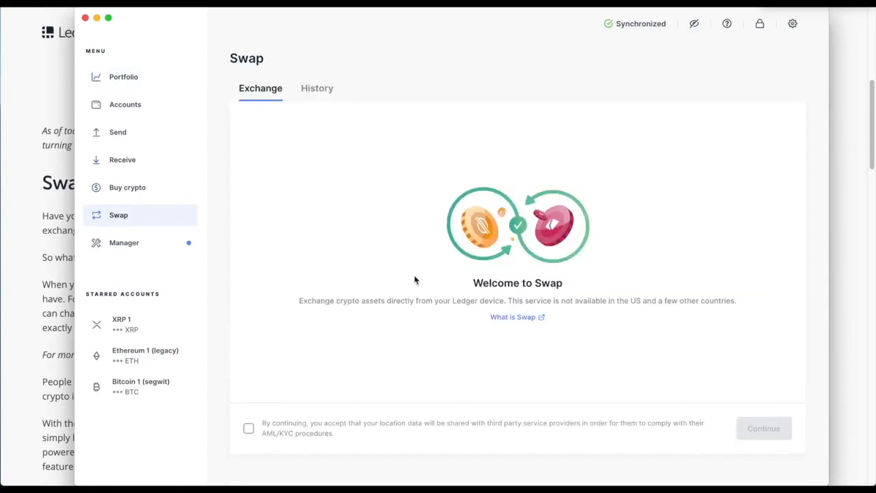
pyautogui.moveTo(454, 332)
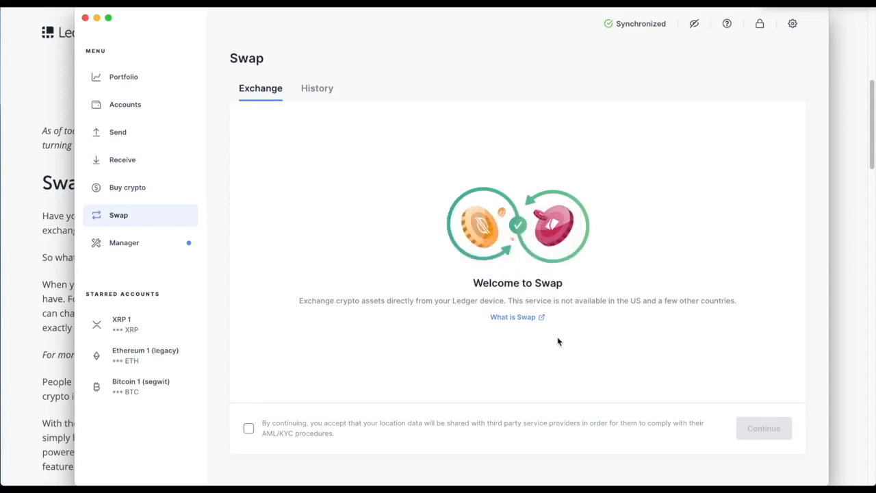
pyautogui.click(248, 428)
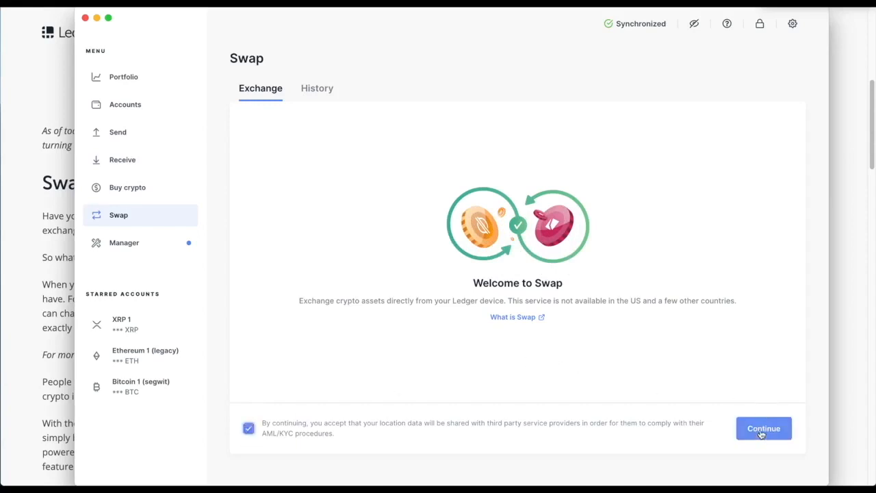
pyautogui.click(763, 427)
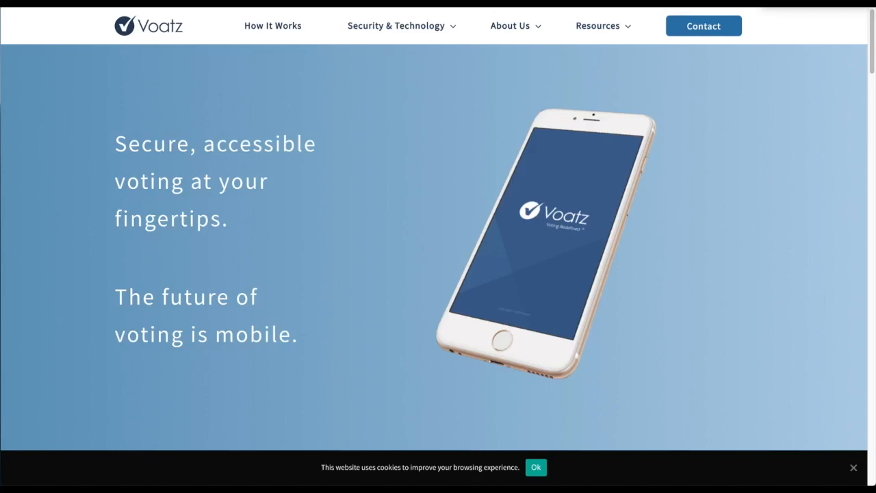
# Step: Scroll the Voatz homepage down to the Featured Clients section
pyautogui.scroll(-3)
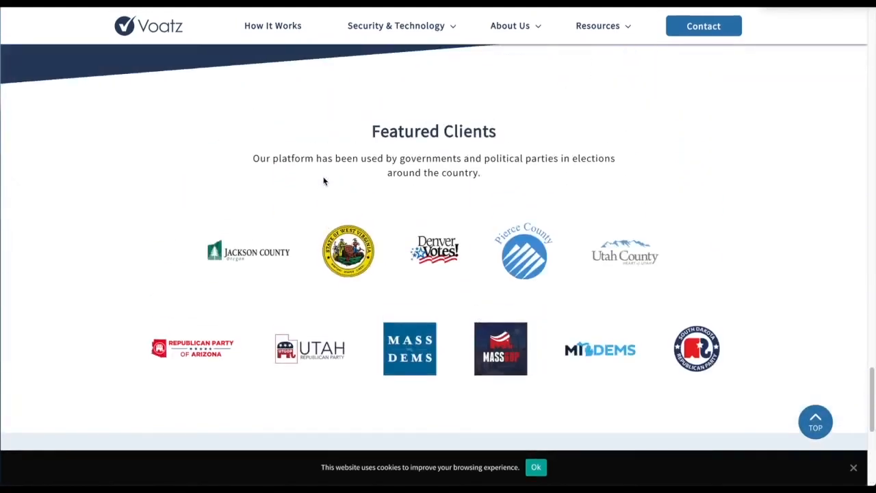
pyautogui.moveTo(199, 360)
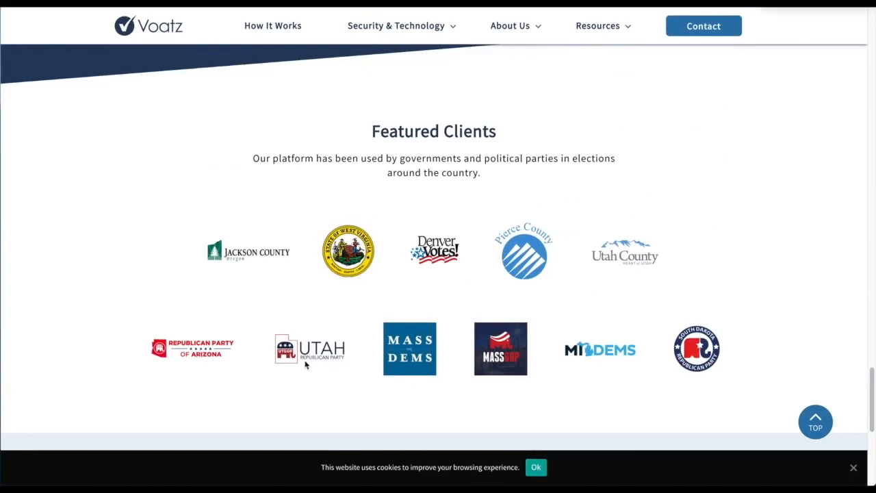
pyautogui.moveTo(447, 361)
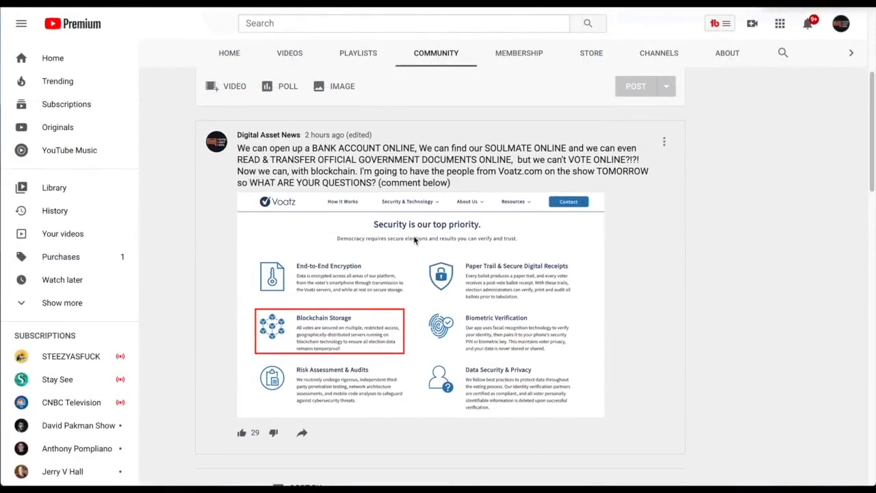
# Step: Scroll through the viewer comments on the Digital Asset News Voatz community post
pyautogui.scroll(-3)
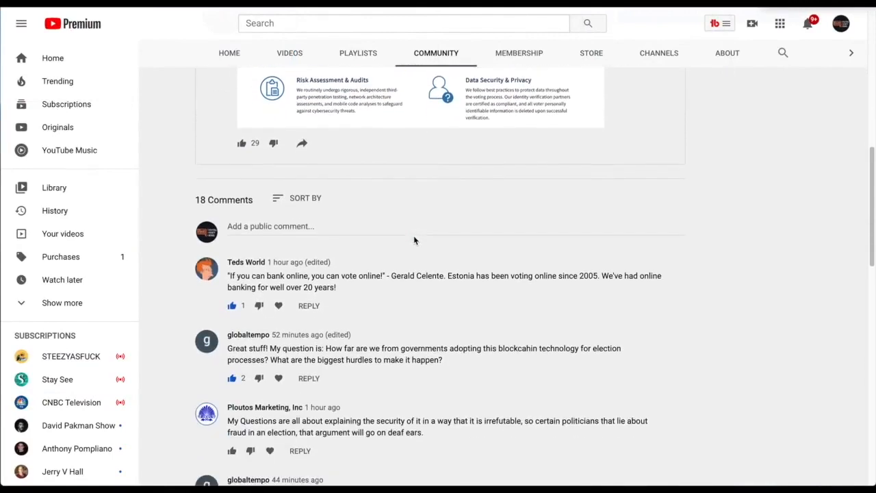
pyautogui.scroll(-3)
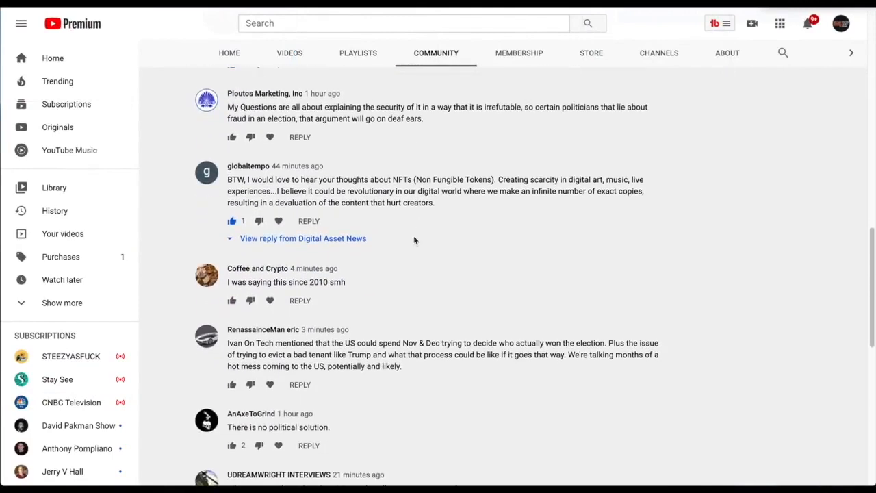
pyautogui.scroll(-3)
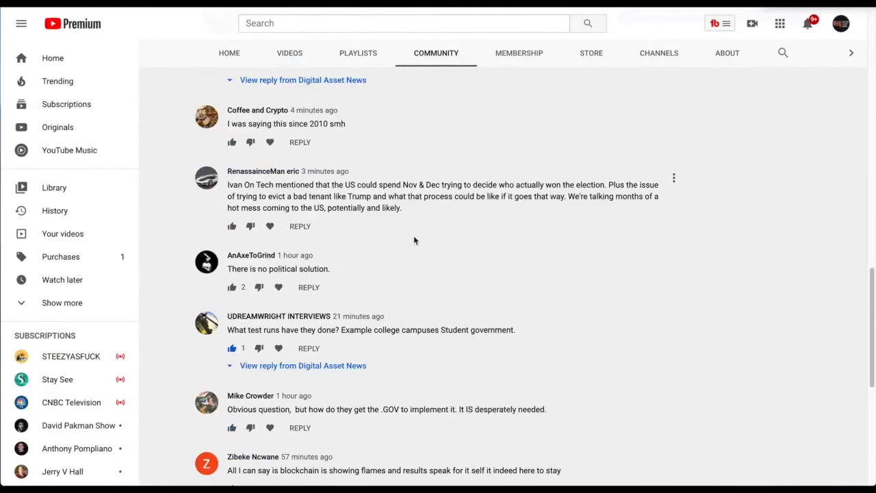
pyautogui.moveTo(402, 289)
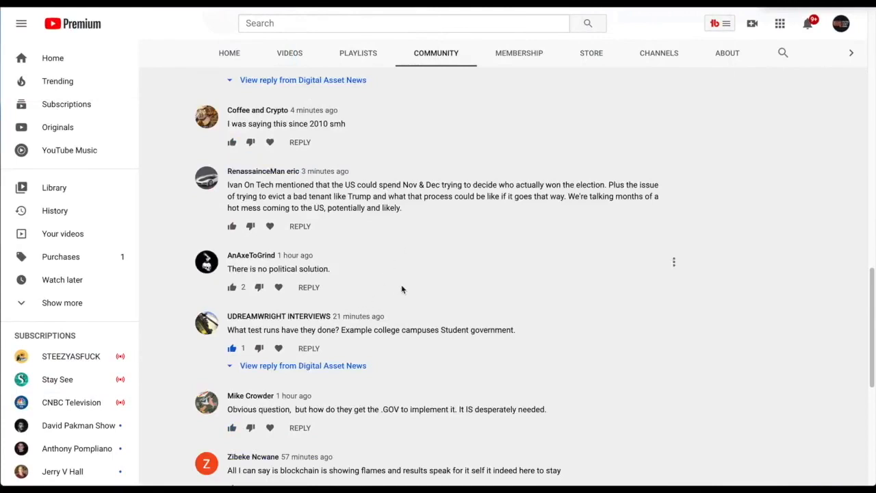
pyautogui.scroll(-3)
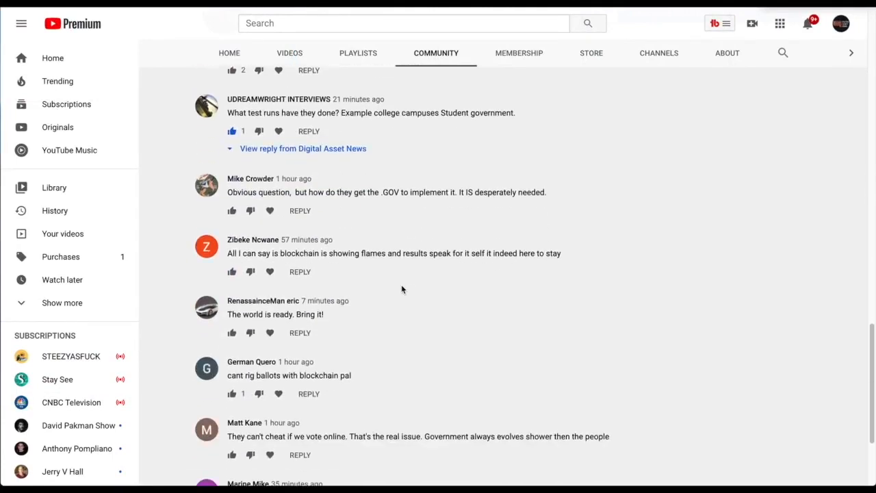
pyautogui.scroll(-3)
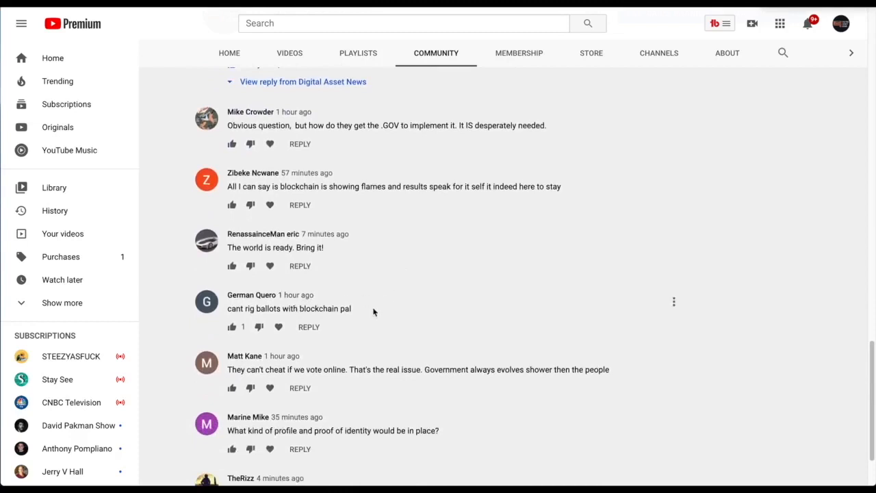
pyautogui.scroll(-3)
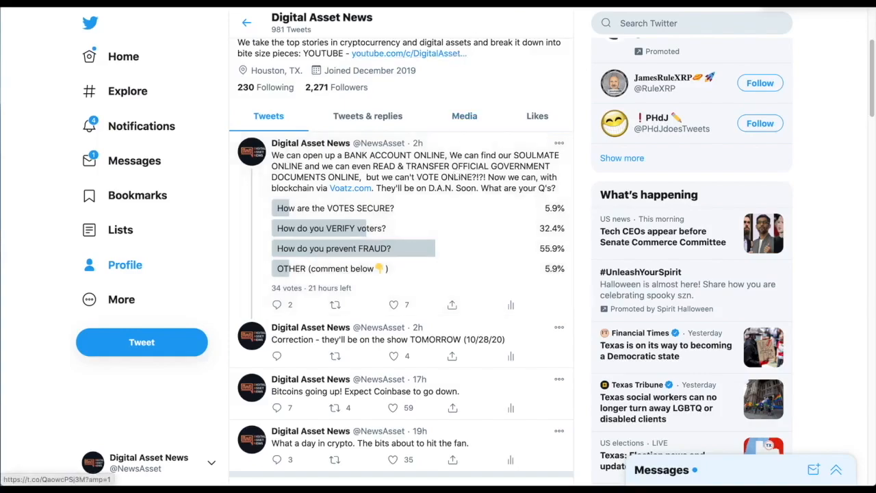
# Step: Follow the Voatz.com link in the Twitter poll tweet to the Voatz homepage
pyautogui.click(350, 188)
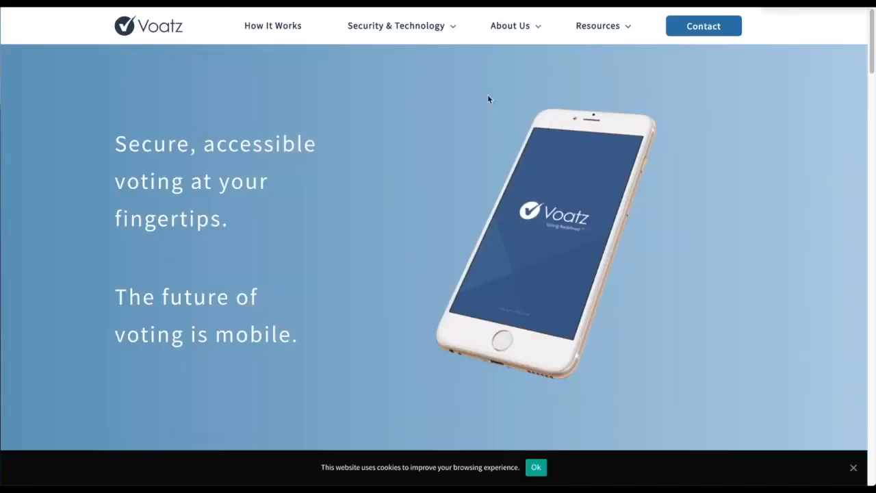
pyautogui.moveTo(407, 125)
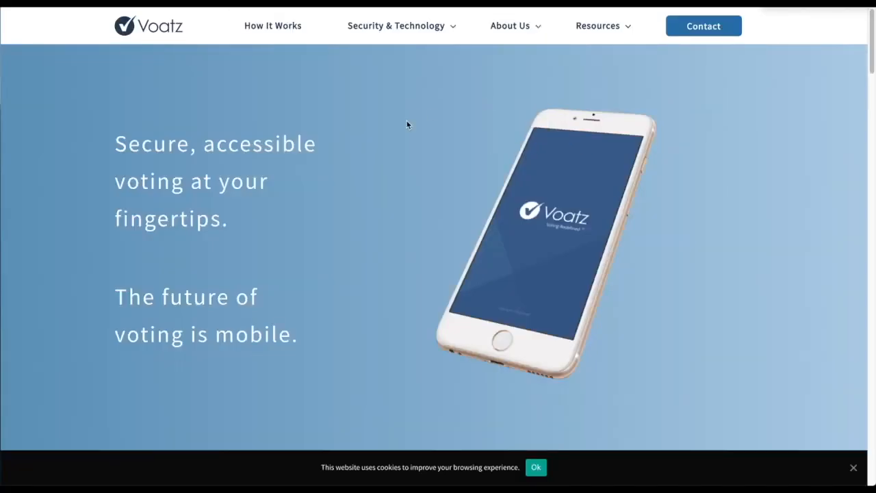